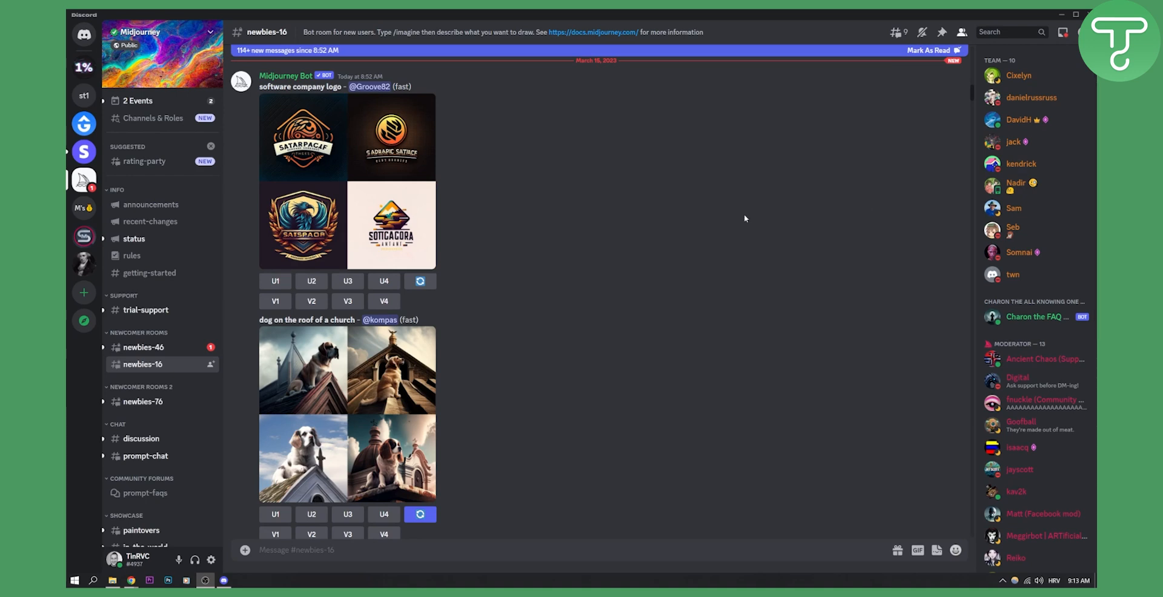
mouse_move(747, 219)
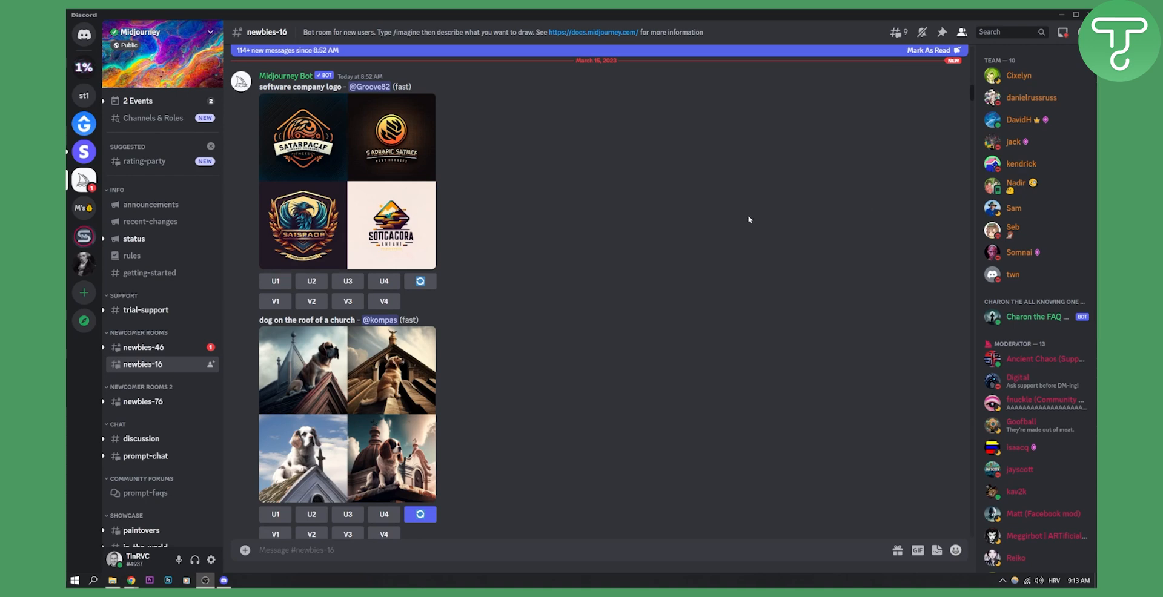
mouse_move(448, 215)
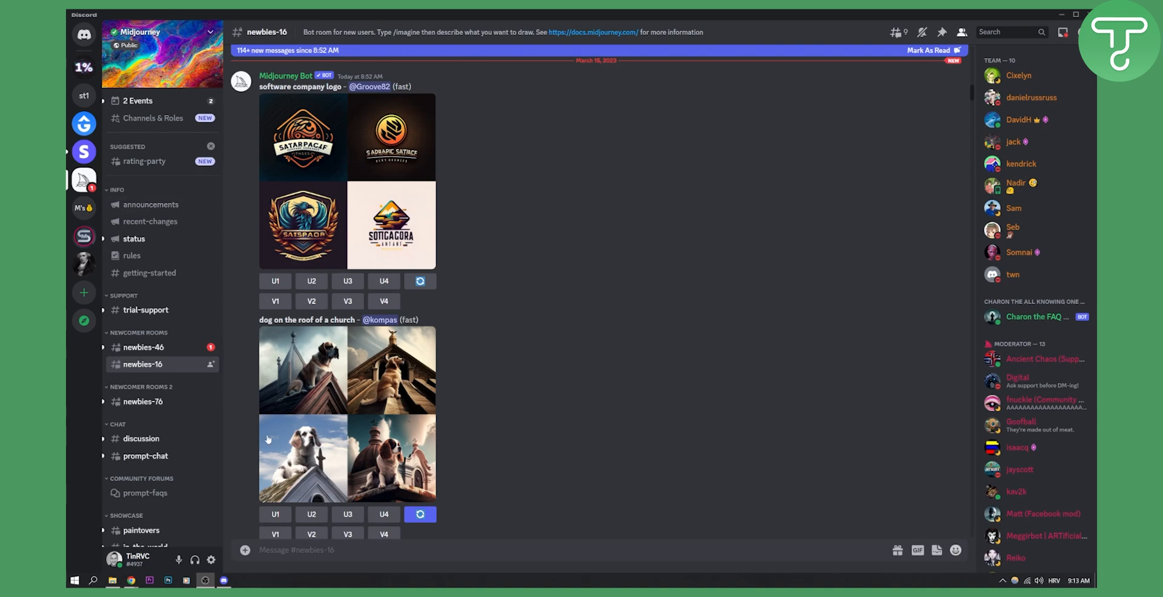
- Read through the #status channel's outage and maintenance announcements into March 2023
scroll(down, 3)
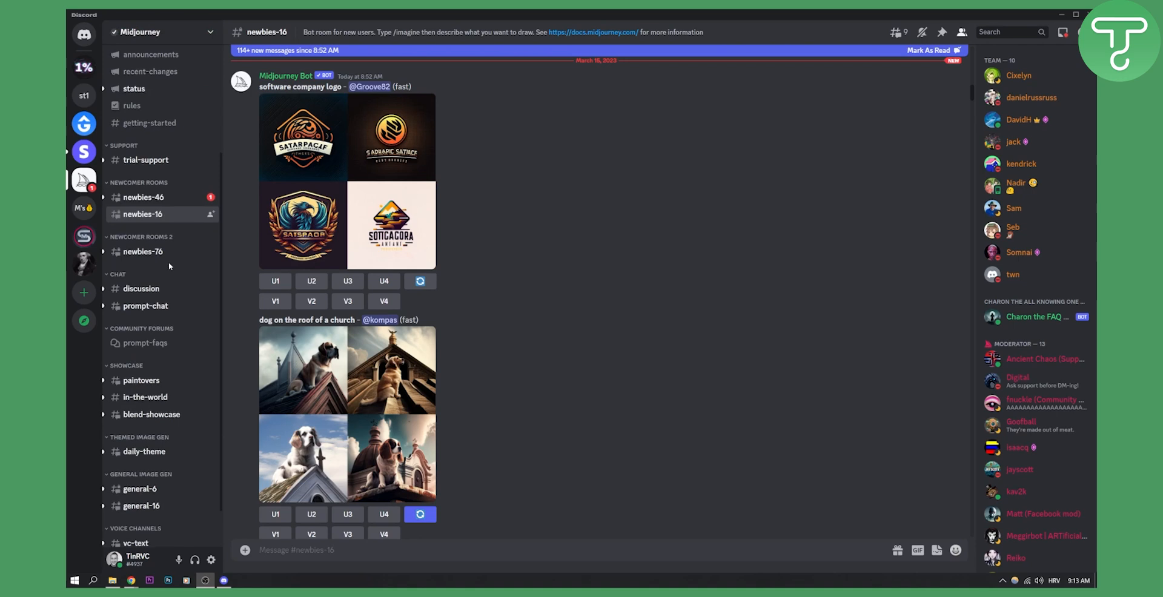
click(133, 88)
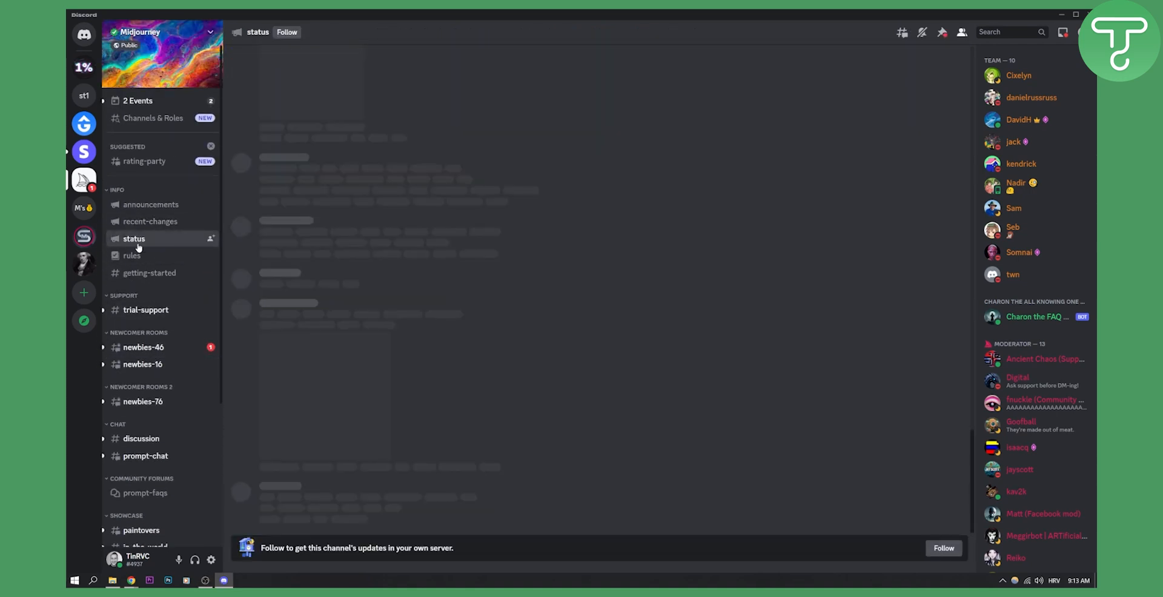
click(133, 239)
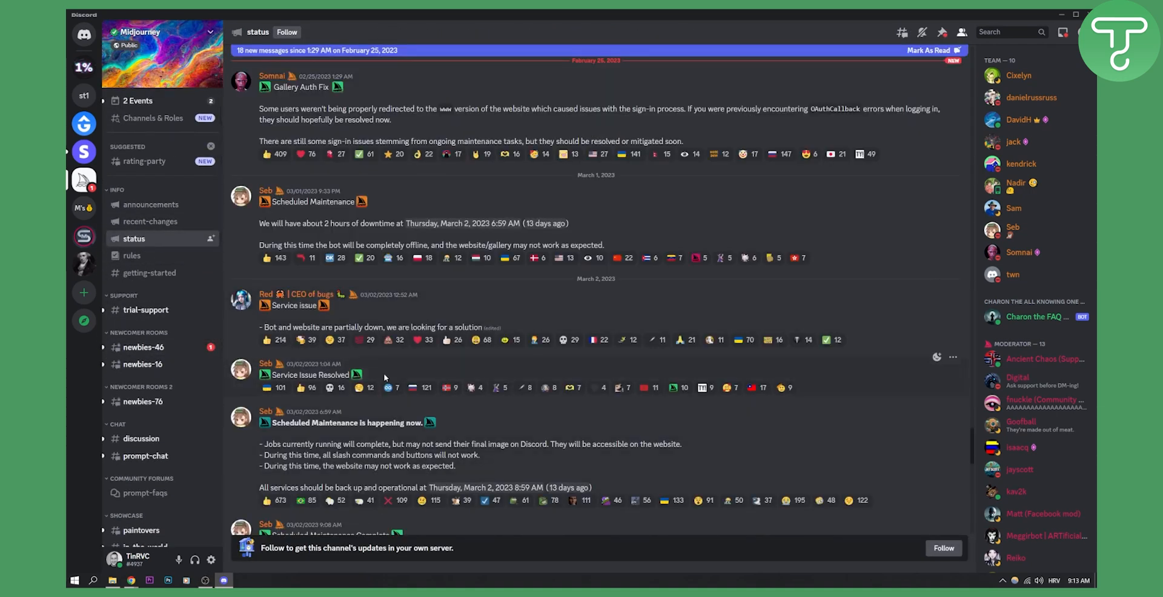
scroll(down, 3)
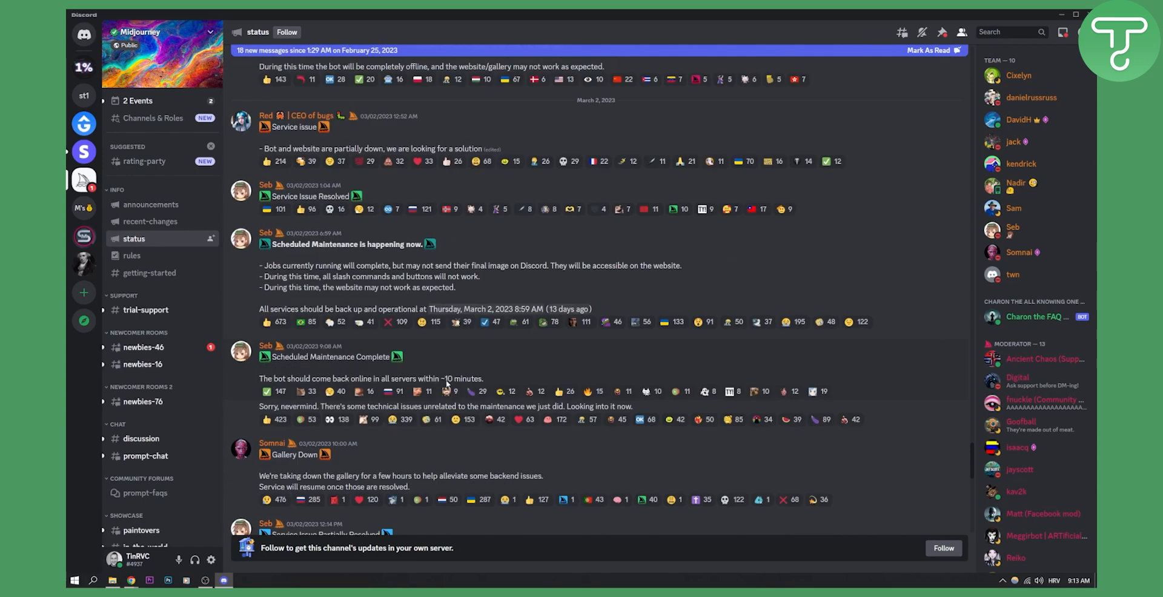
scroll(down, 3)
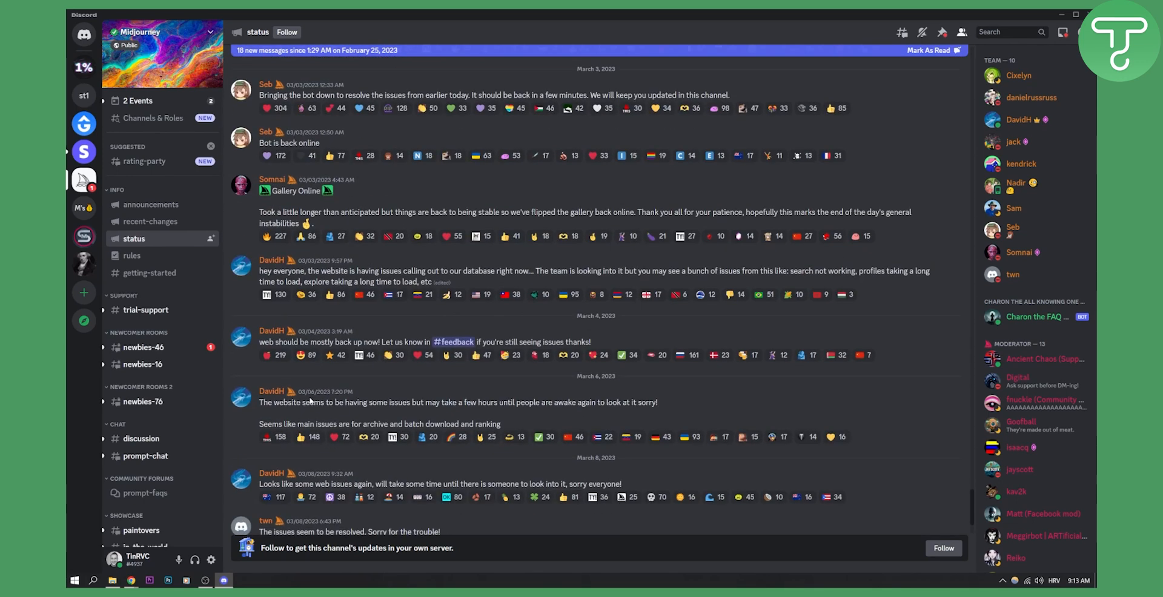
scroll(down, 3)
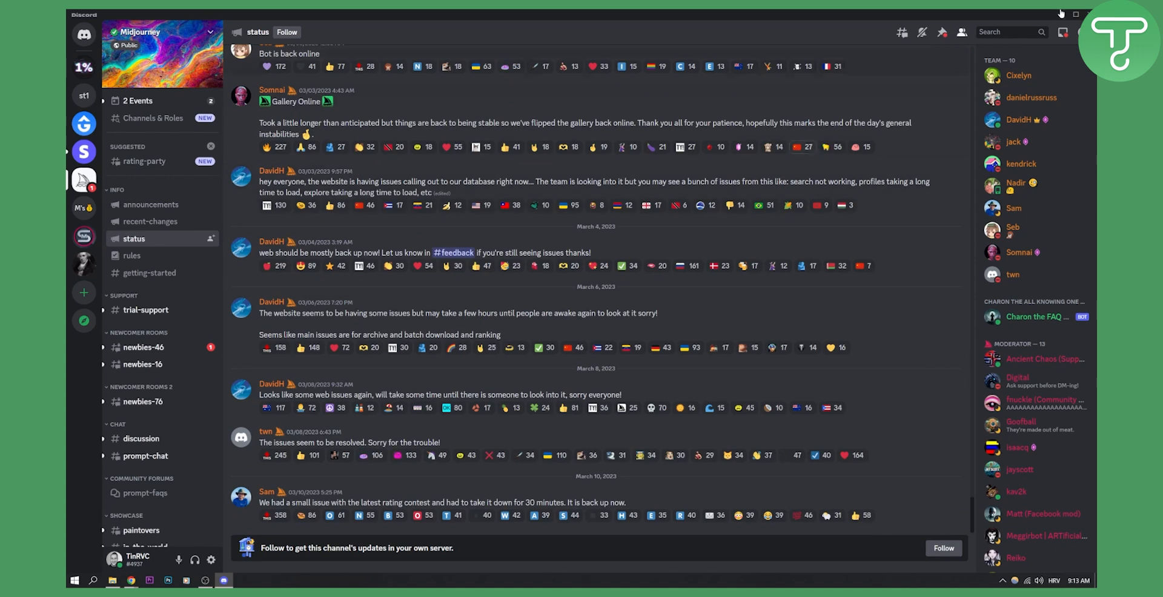
- Minimize Discord and bring up Chrome on Midjourney's Twitter profile, browsing its recent tweets
click(1060, 14)
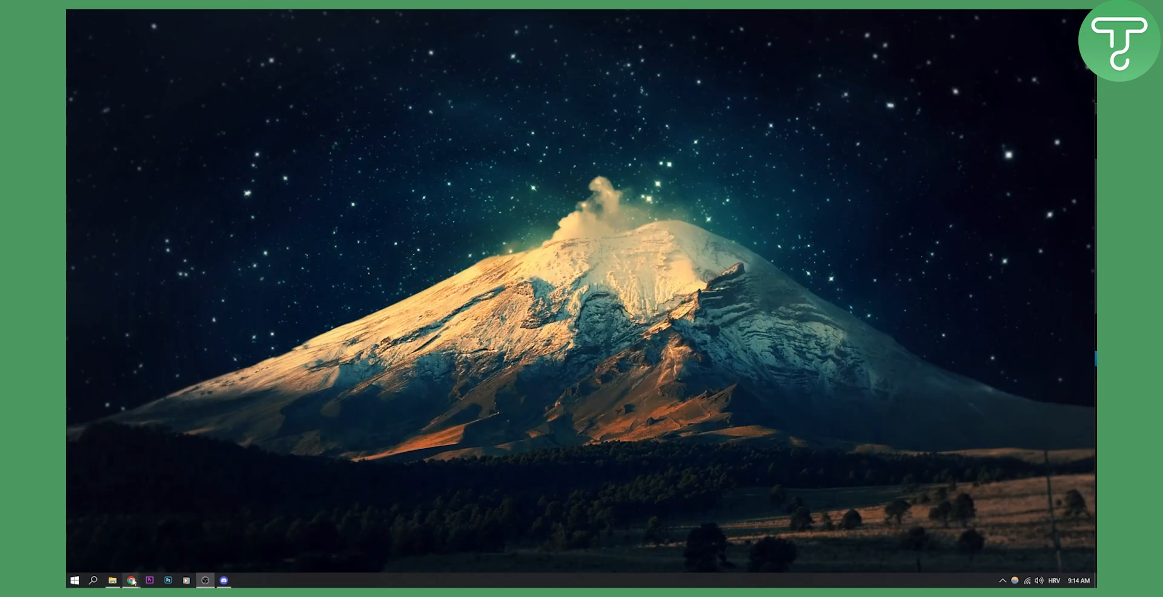
click(131, 581)
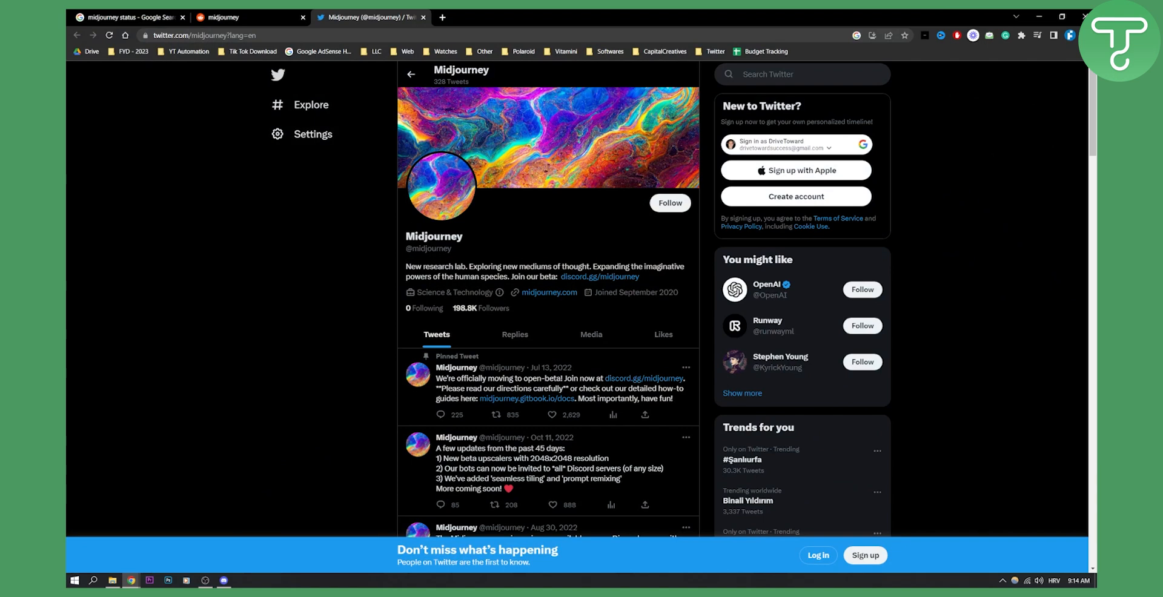
scroll(down, 3)
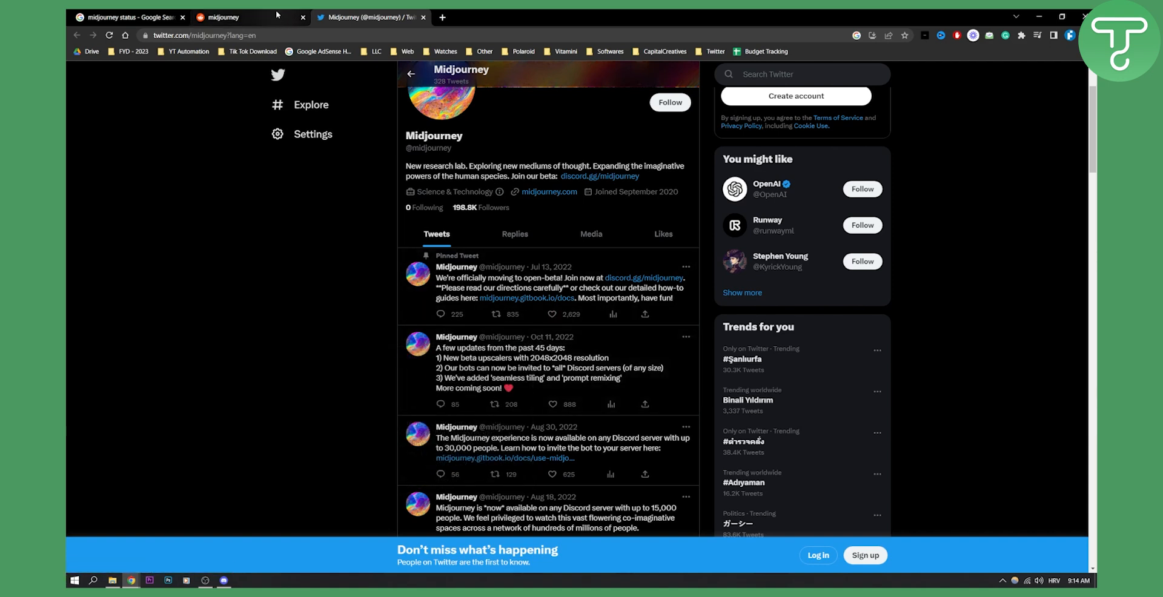
- View the r/midjourney subreddit's pinned announcement and showcase post
click(248, 17)
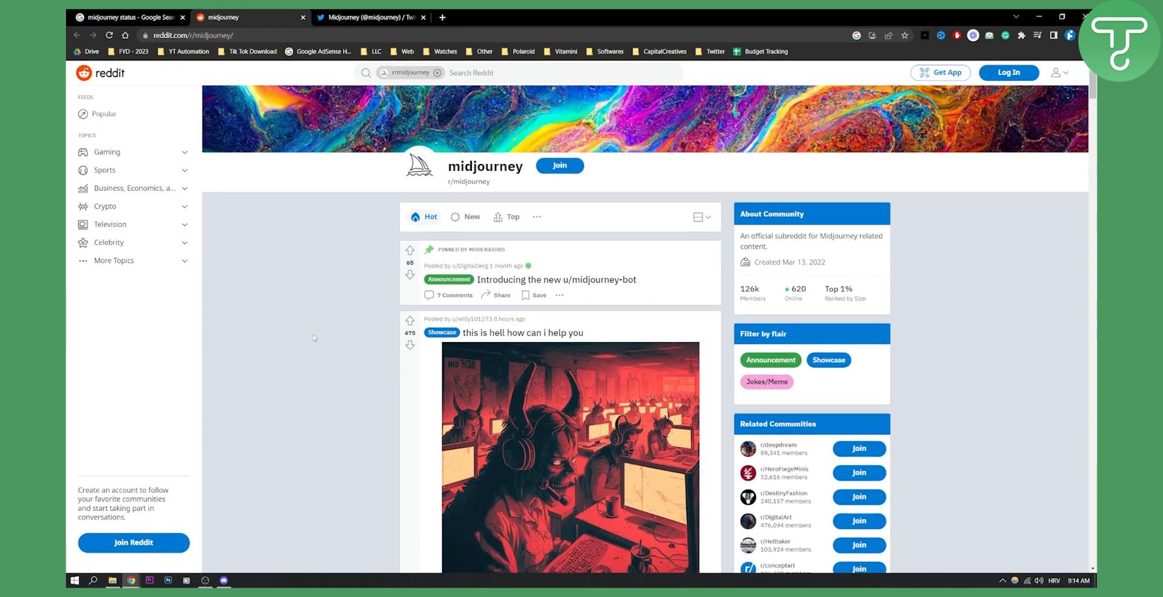
scroll(down, 3)
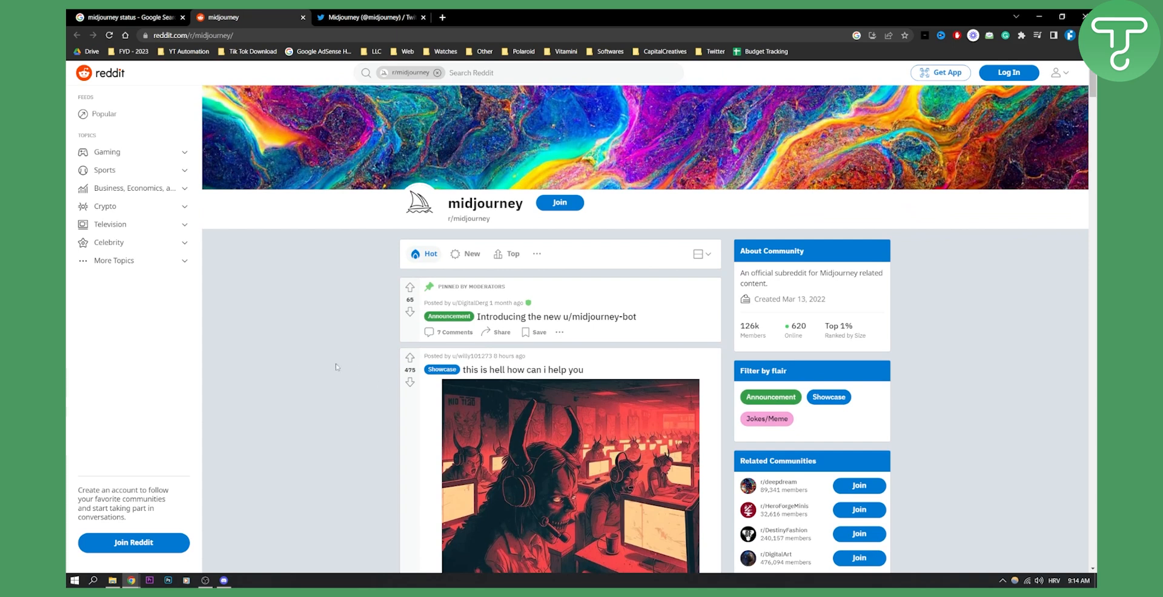
mouse_move(325, 356)
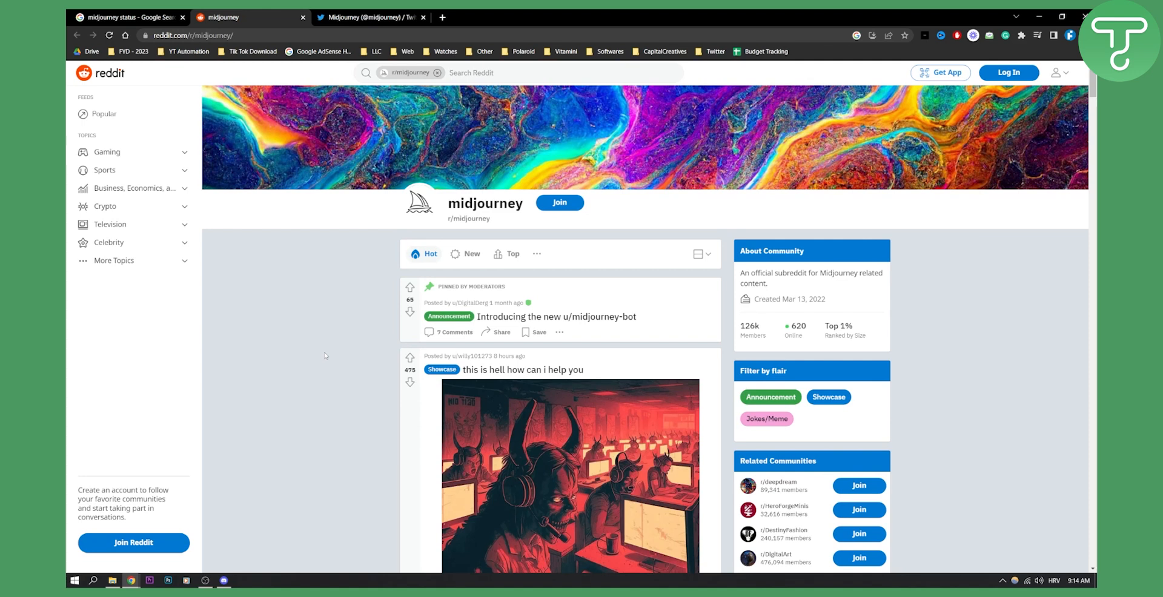
mouse_move(319, 276)
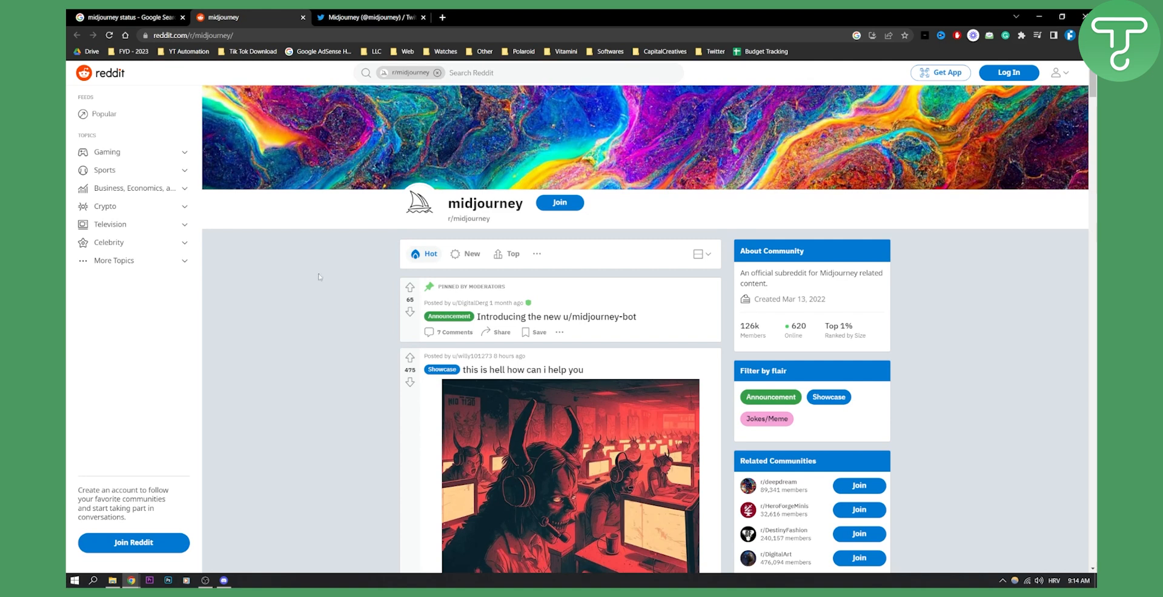
mouse_move(332, 282)
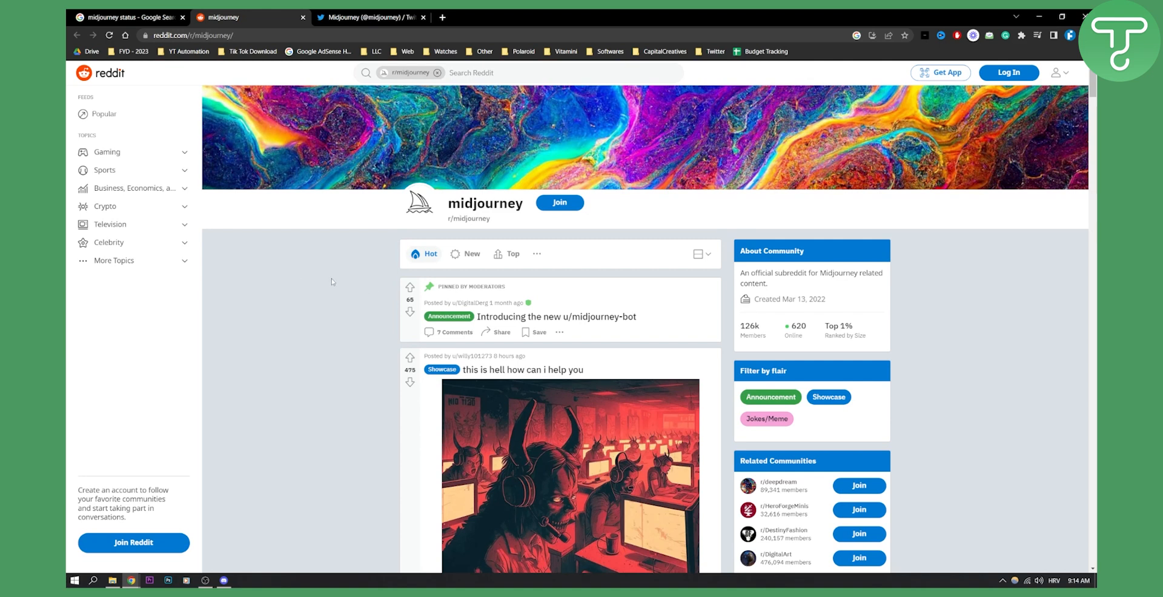
mouse_move(313, 269)
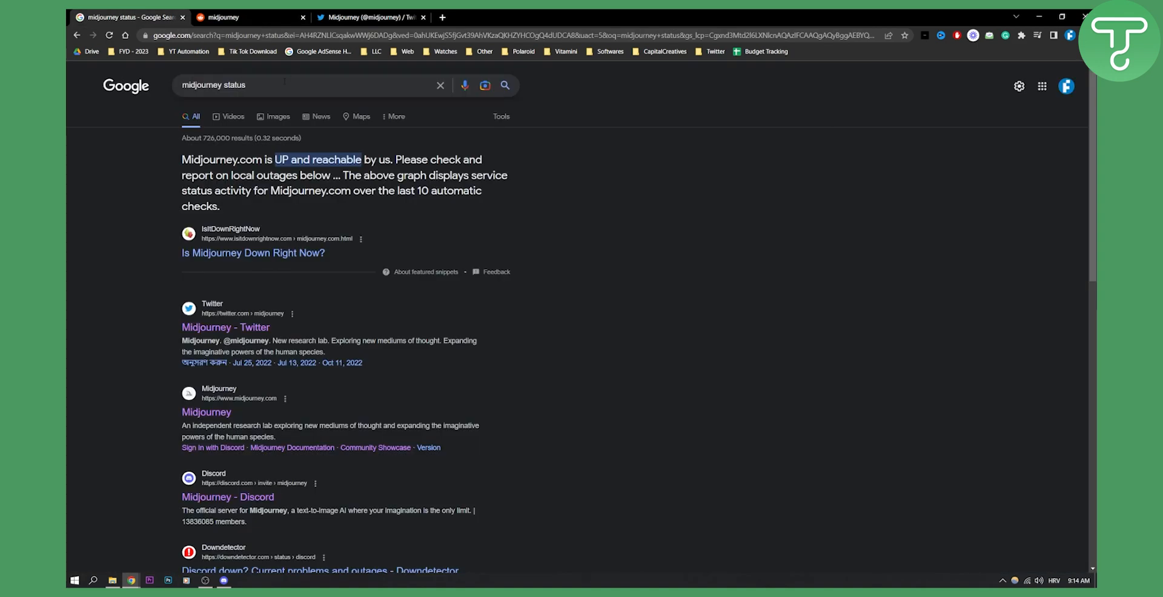
mouse_move(223, 253)
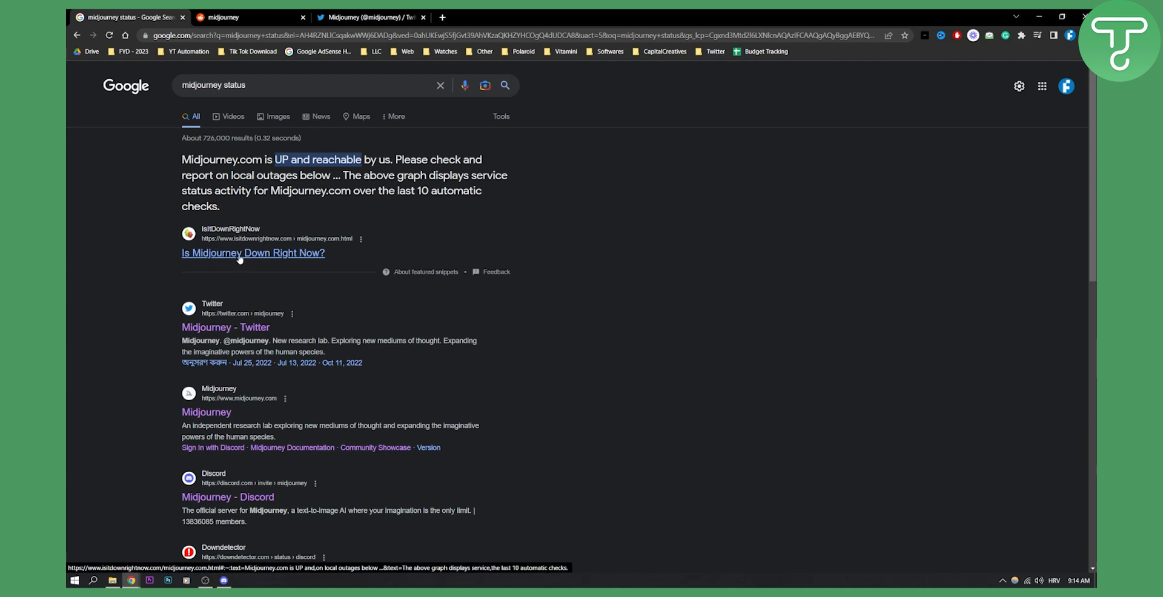
- View the 'Is Midjourney Down Right Now?' page down to its Website Status History of successful checks
click(253, 253)
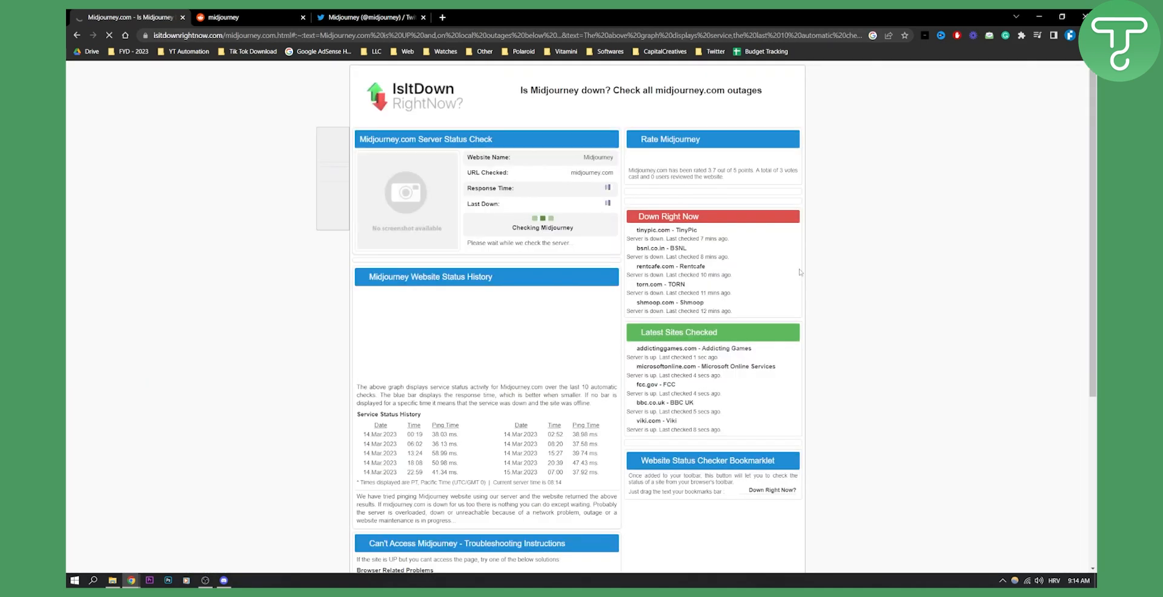
scroll(down, 3)
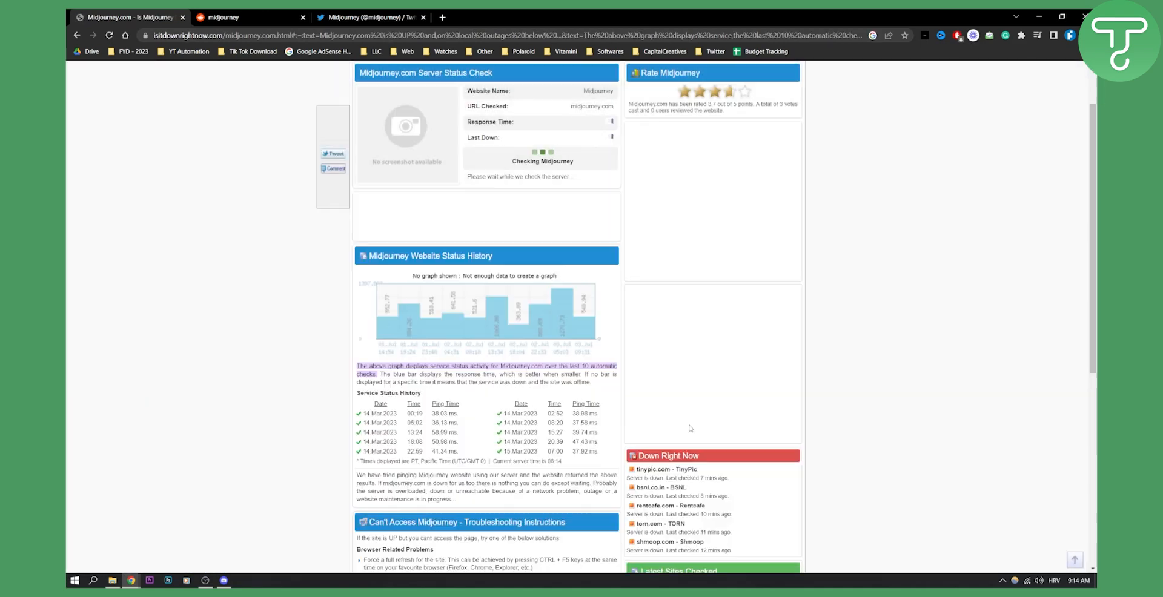
scroll(down, 3)
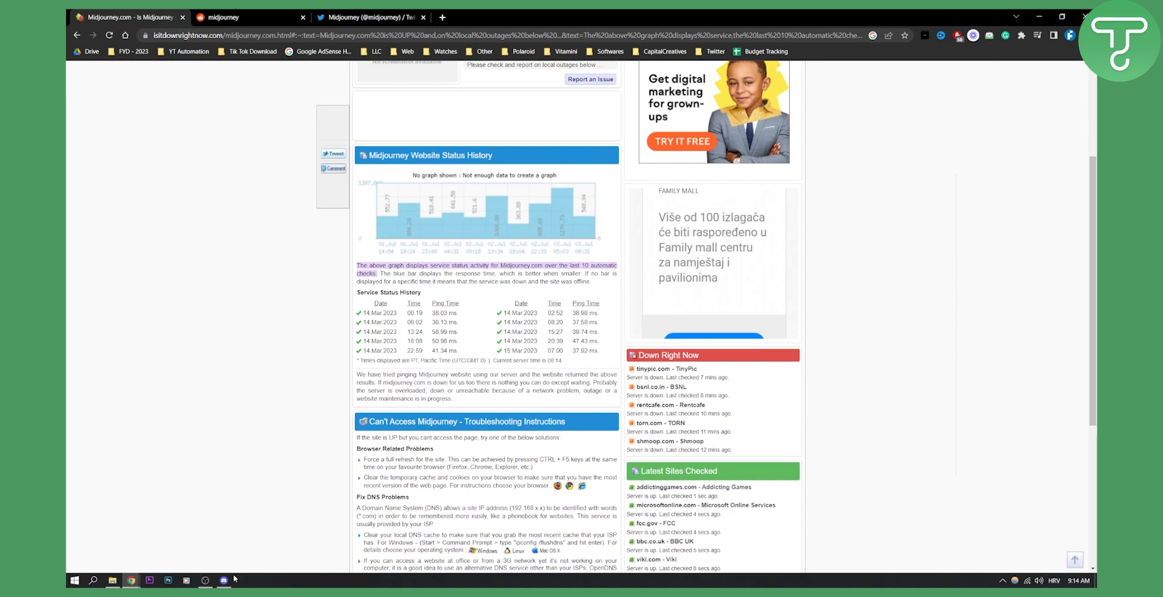
- Bring Discord back to the front on the #status channel's latest messages
click(223, 580)
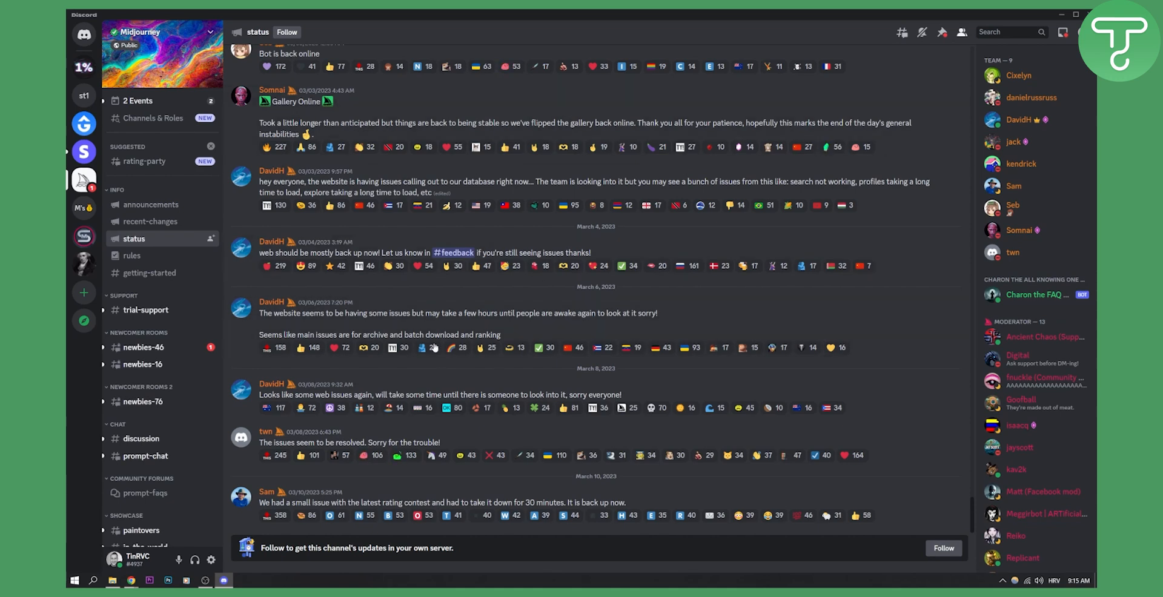
mouse_move(154, 284)
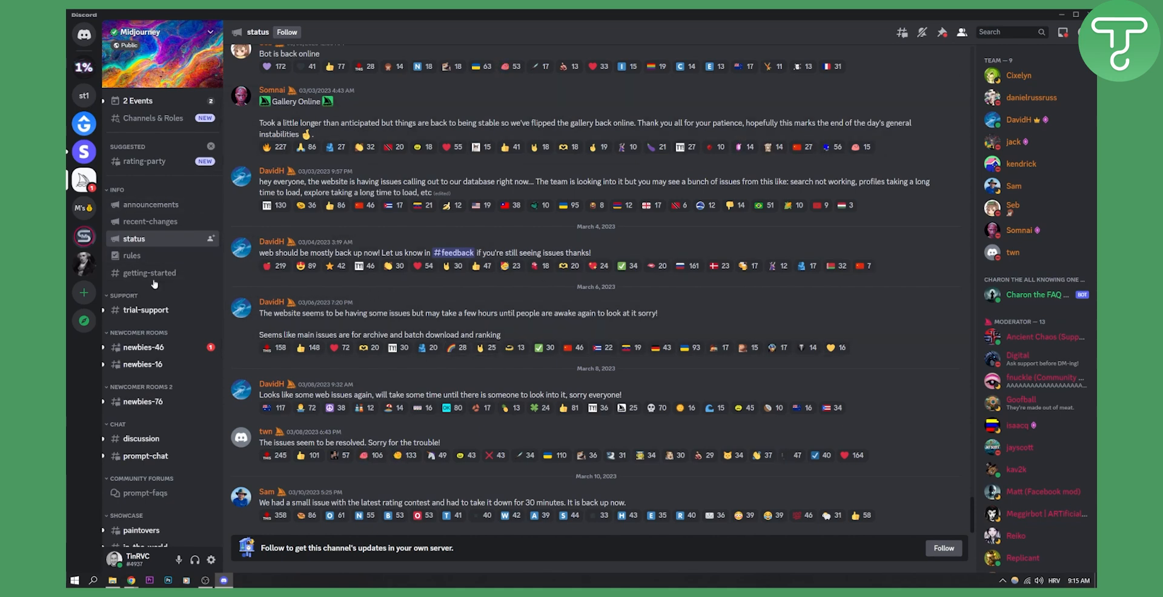
mouse_move(519, 85)
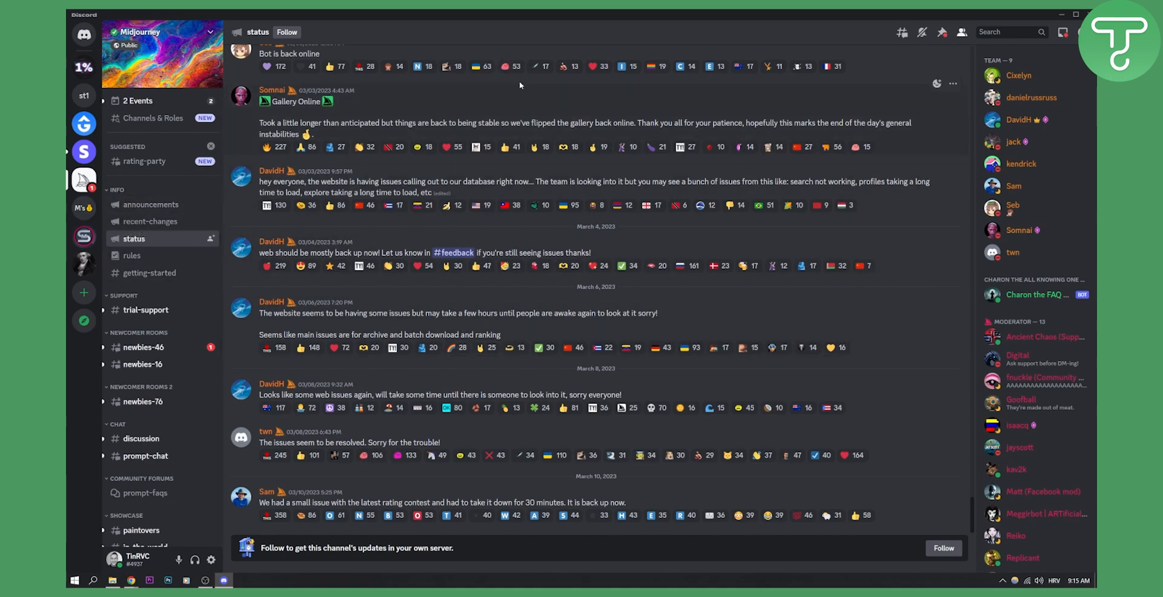
mouse_move(544, 146)
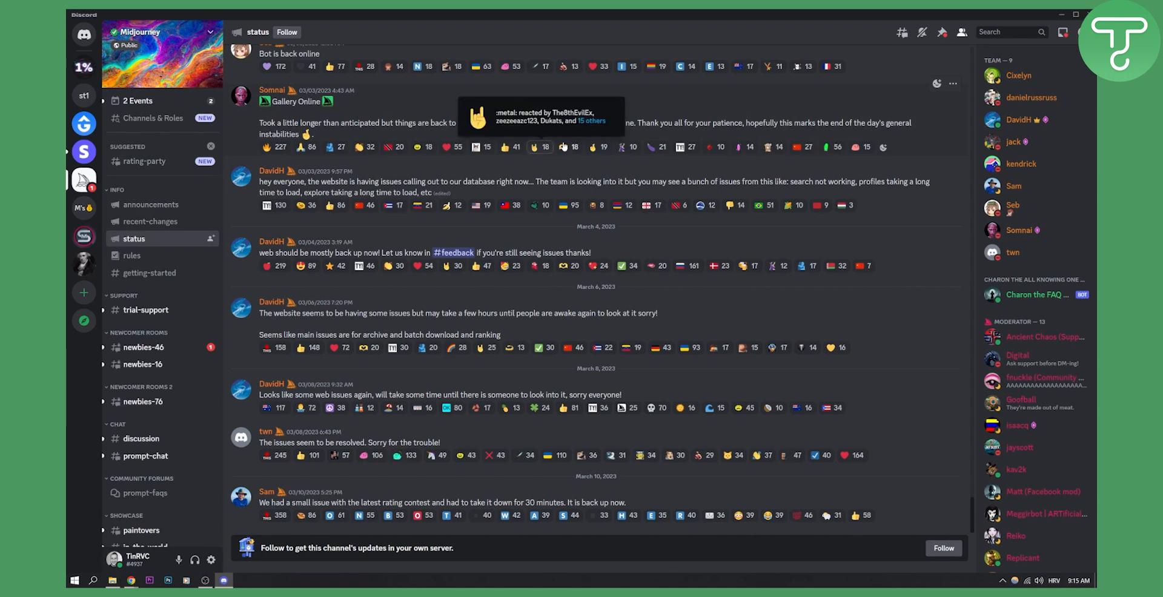